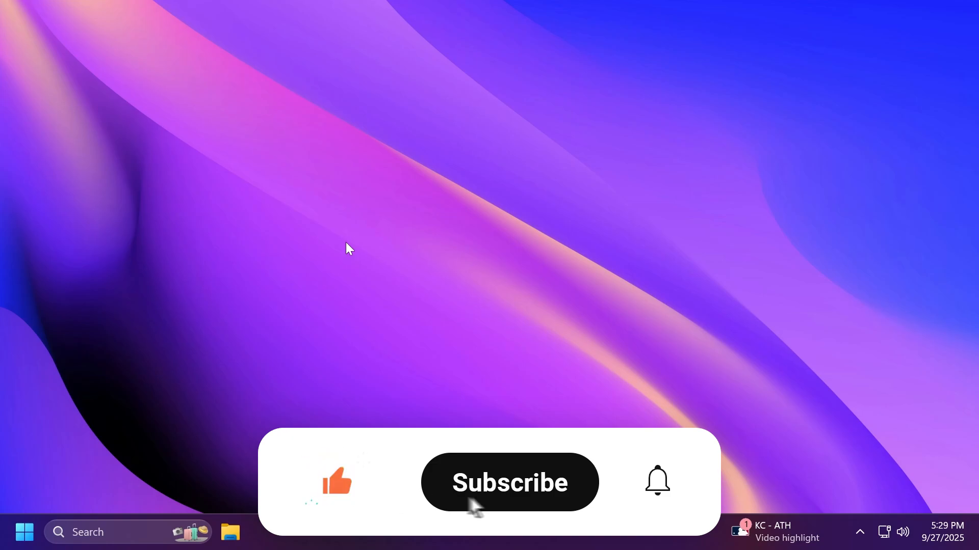
Show the taskbar calendar flyout and advance it to October 2025
click(509, 483)
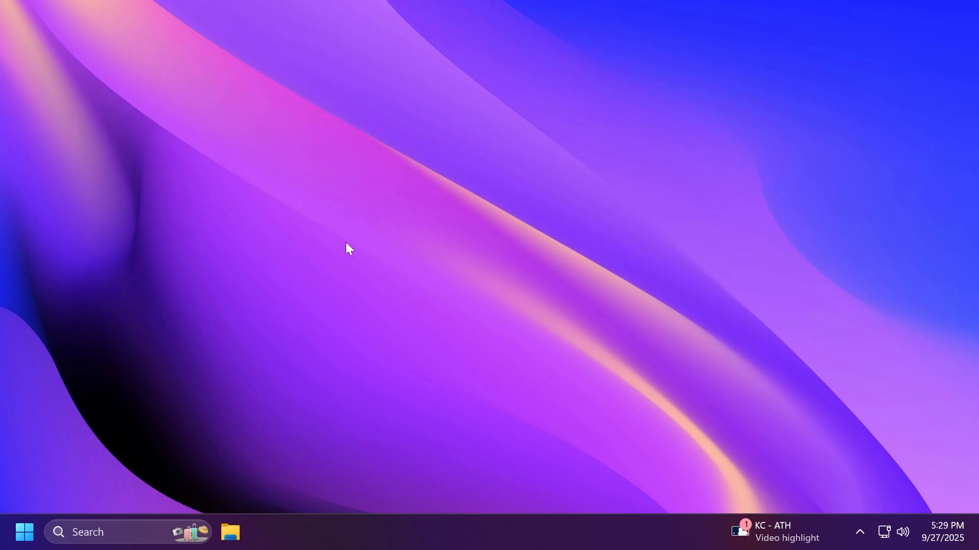
mouse_move(881, 512)
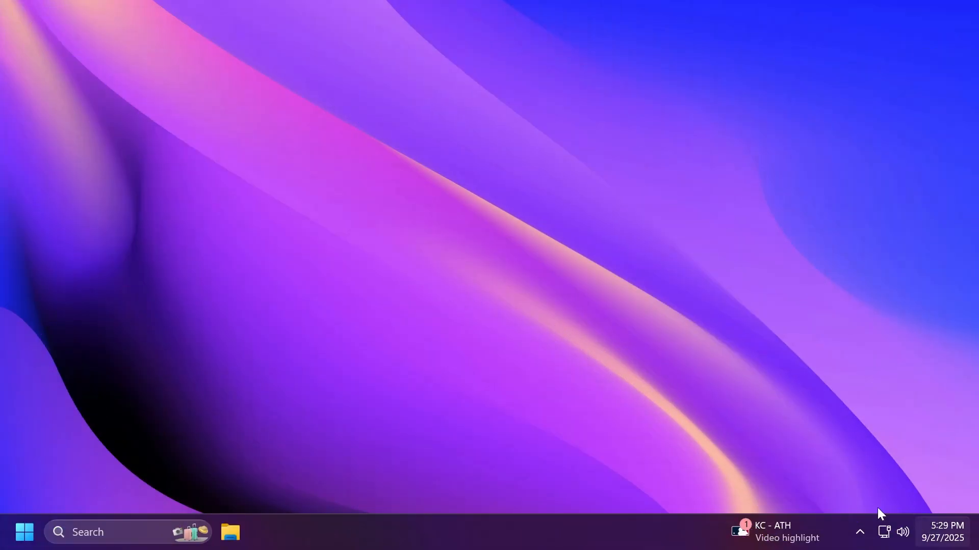
click(946, 539)
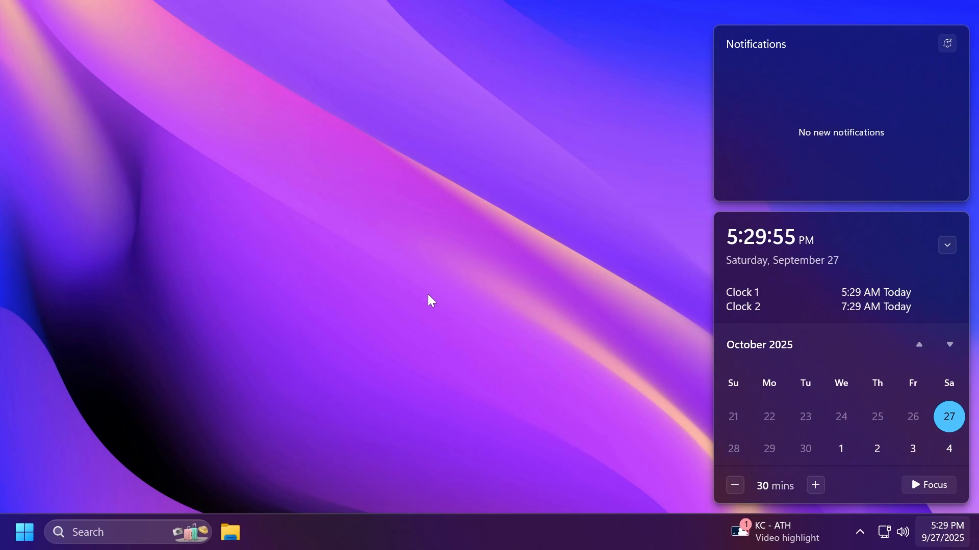
click(918, 344)
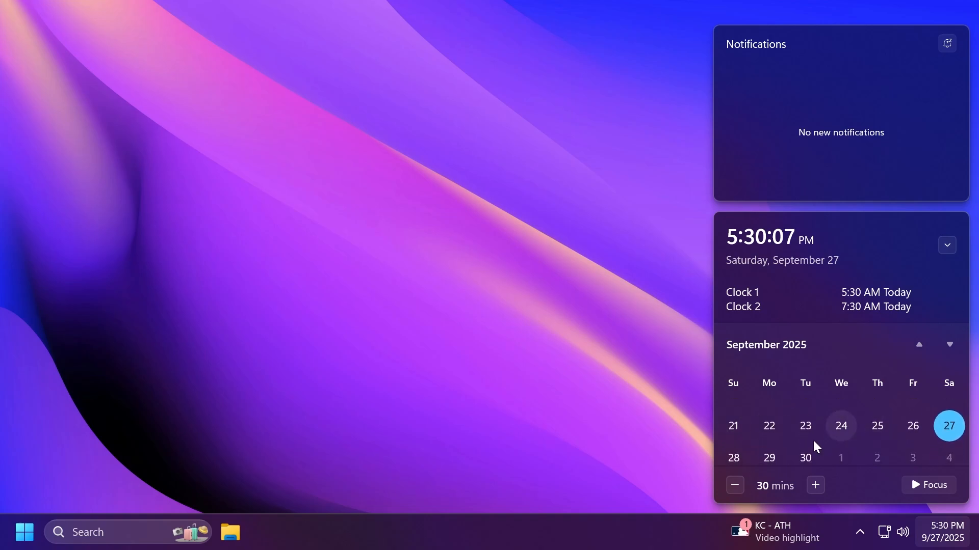
click(950, 345)
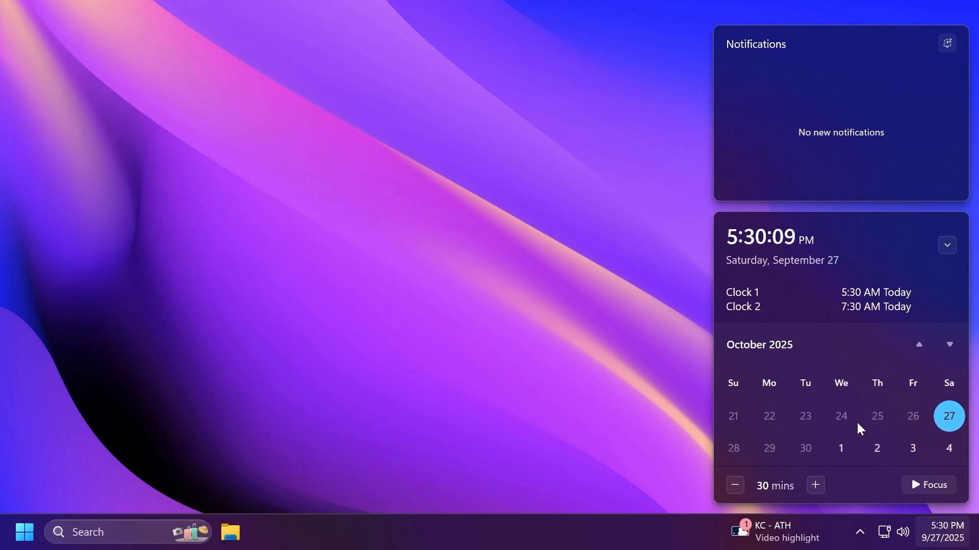
mouse_move(860, 424)
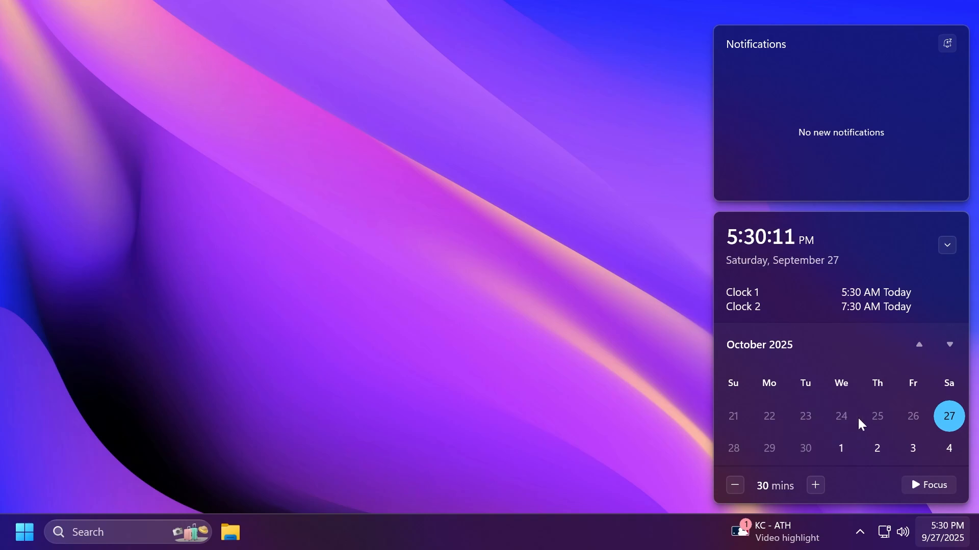
mouse_move(846, 426)
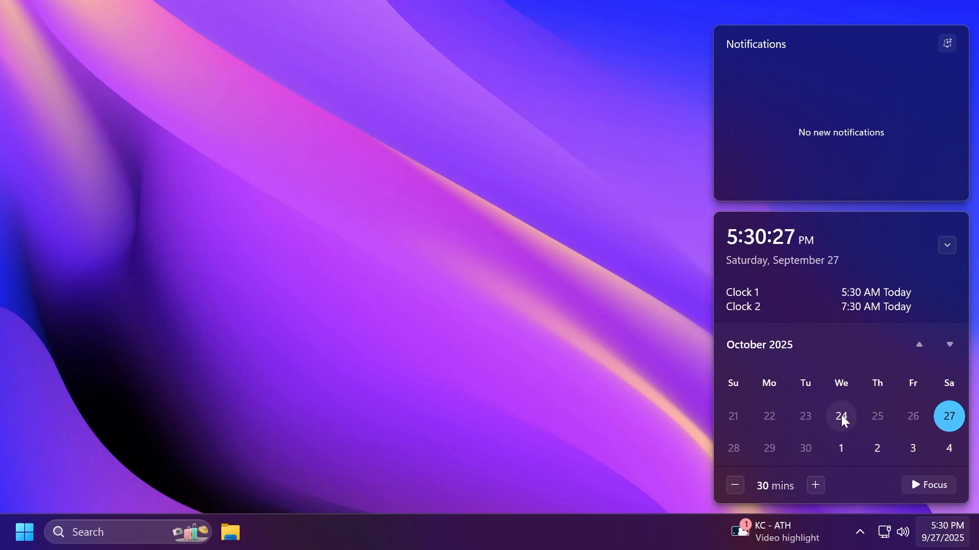
mouse_move(862, 424)
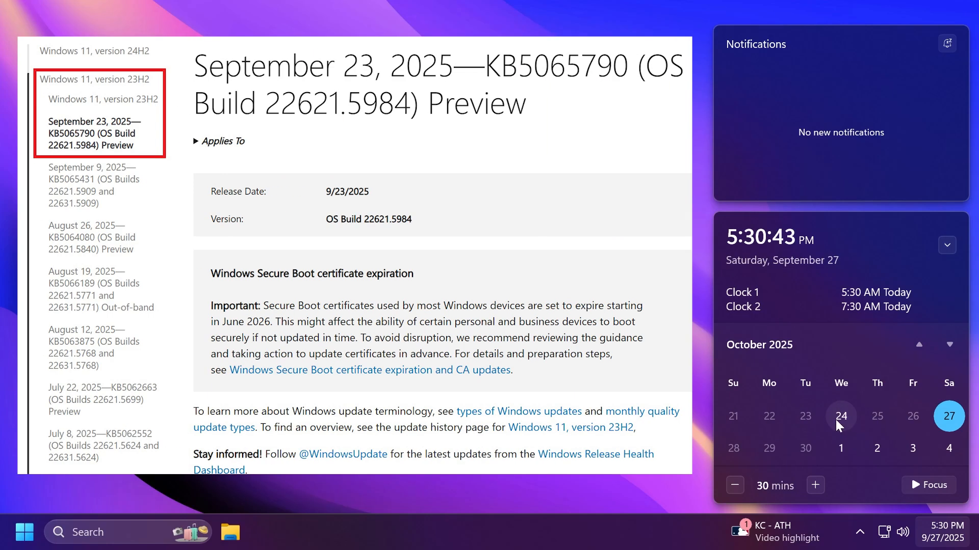
mouse_move(844, 423)
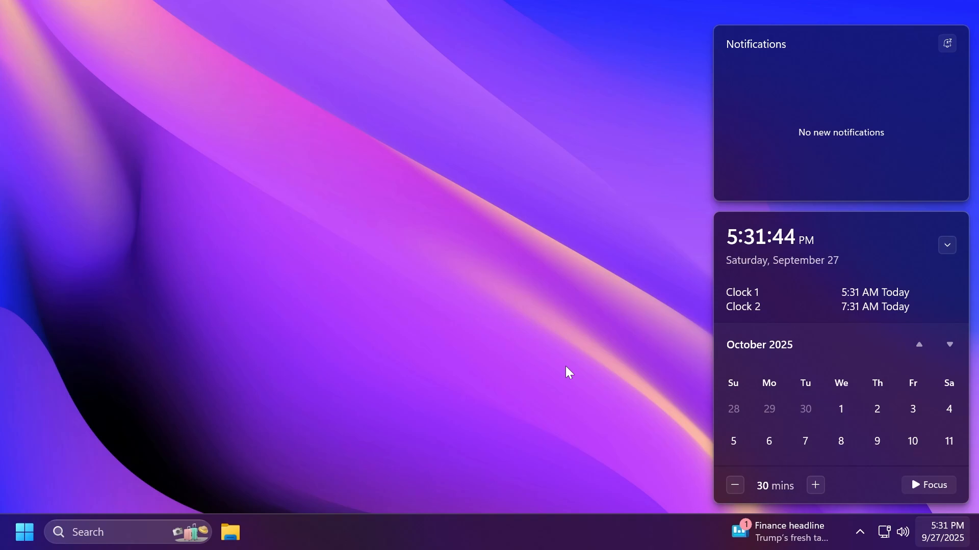
mouse_move(800, 309)
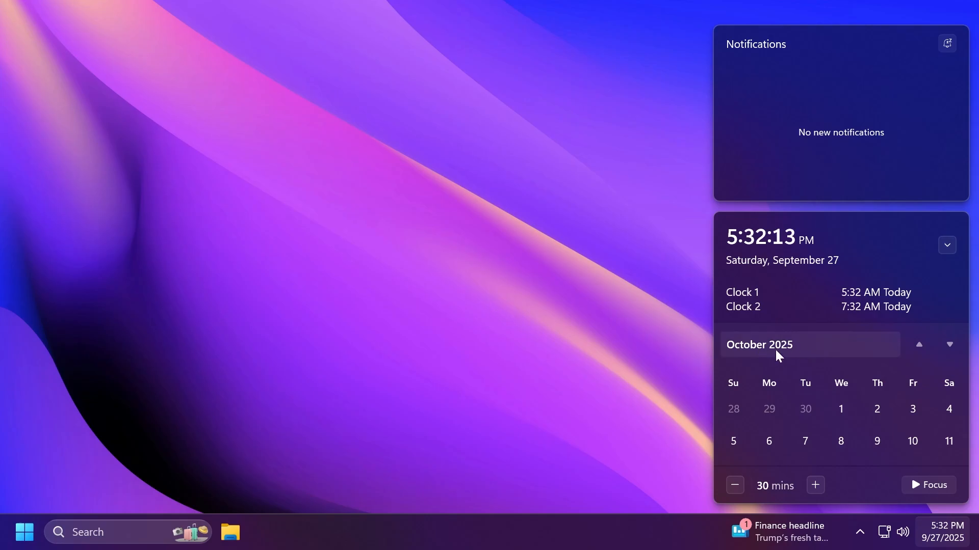
mouse_move(713, 355)
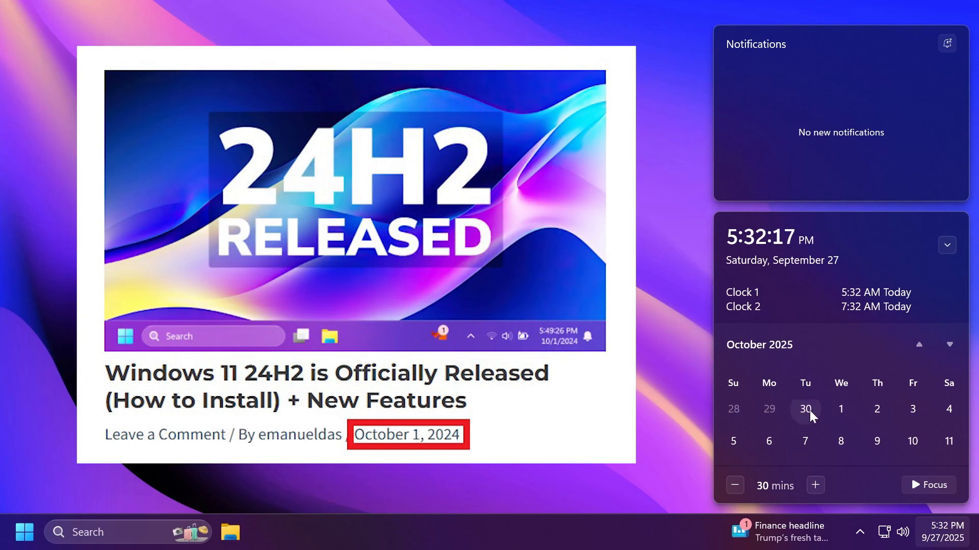
Highlight Tuesday 30 September as the likely 25H2 release date
click(919, 345)
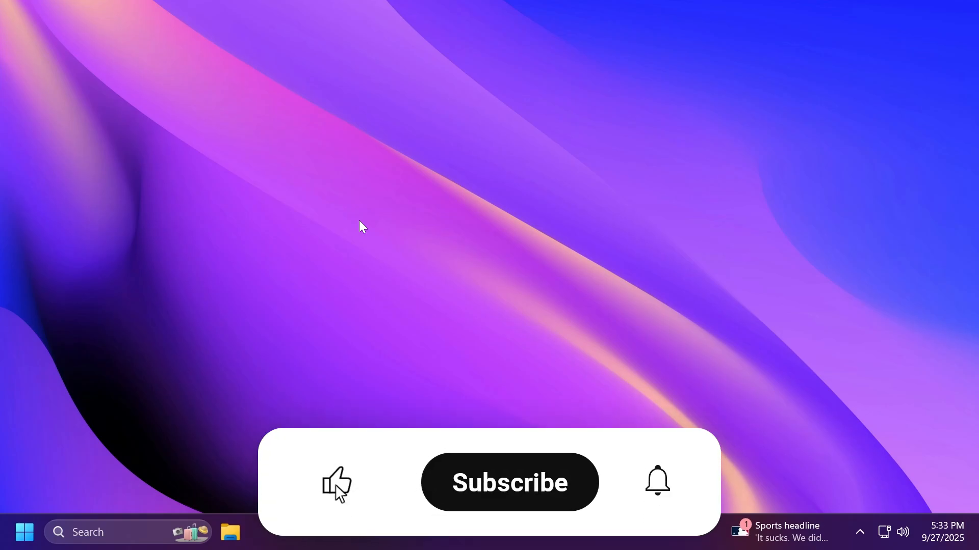
click(510, 482)
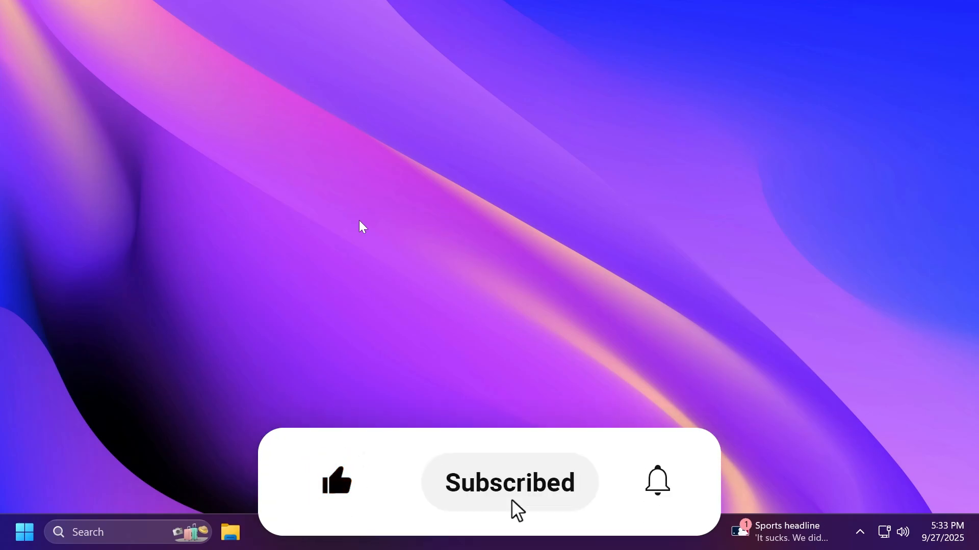